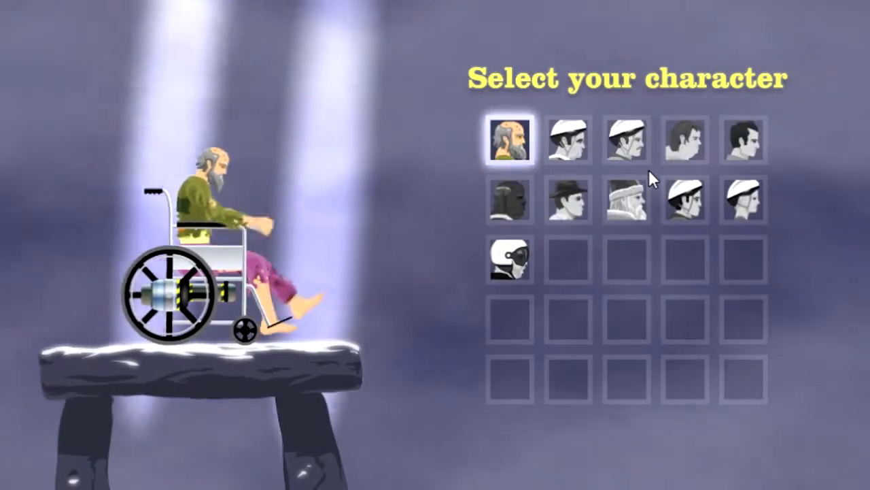
Step: Choose a character to play Happy Wheels as
{"action": "left_click", "coordinate": [568, 140]}
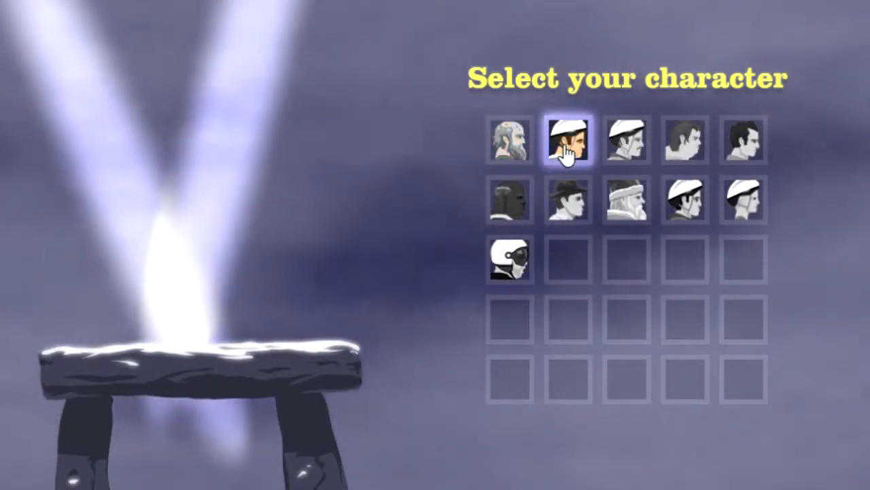
{"action": "left_click", "coordinate": [567, 140]}
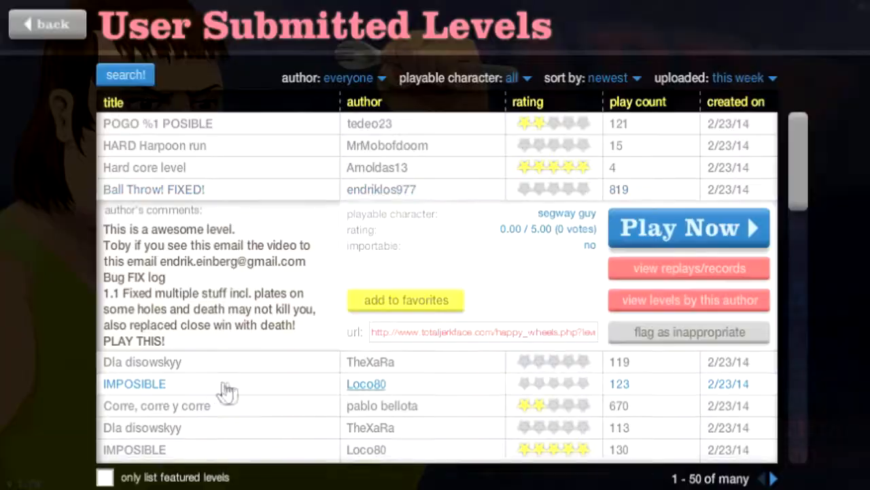
Step: Play Bike For A Rama 3.5 by akor11 through to its 18.60-second victory
{"action": "left_click", "coordinate": [687, 228]}
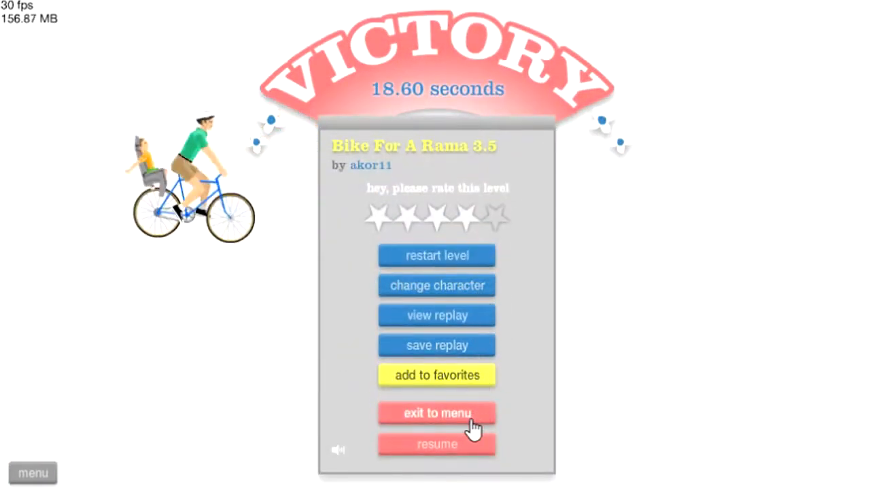
Step: Return to the menu and beat 99% impossible by dahim in 4.03 seconds
{"action": "left_click", "coordinate": [437, 285]}
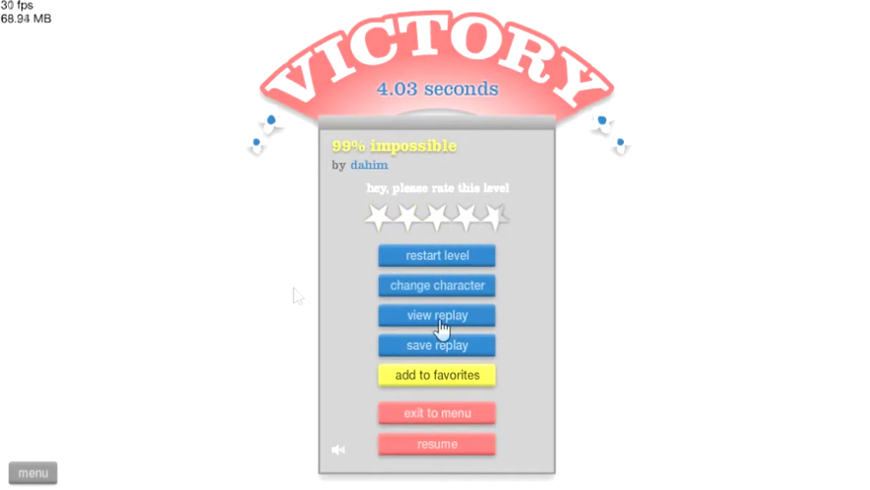
Step: Rate 99% impossible five stars and dismiss the login-required notice
{"action": "left_click", "coordinate": [436, 217]}
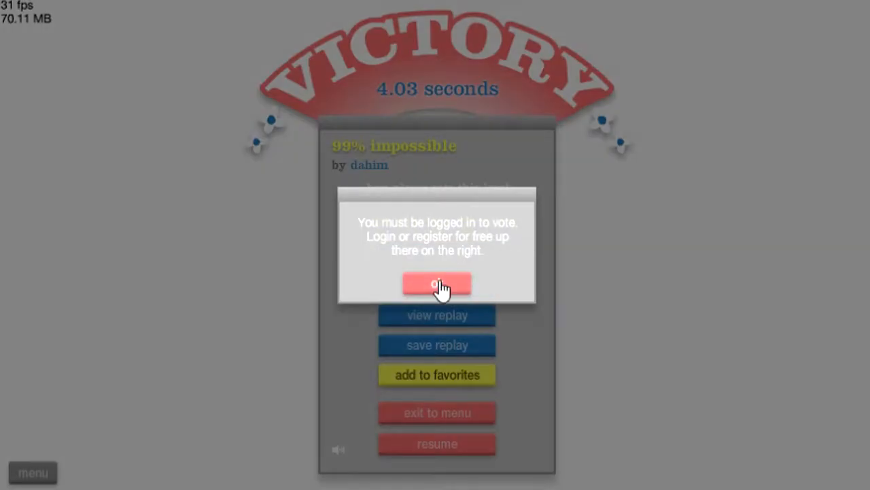
{"action": "left_click", "coordinate": [437, 283]}
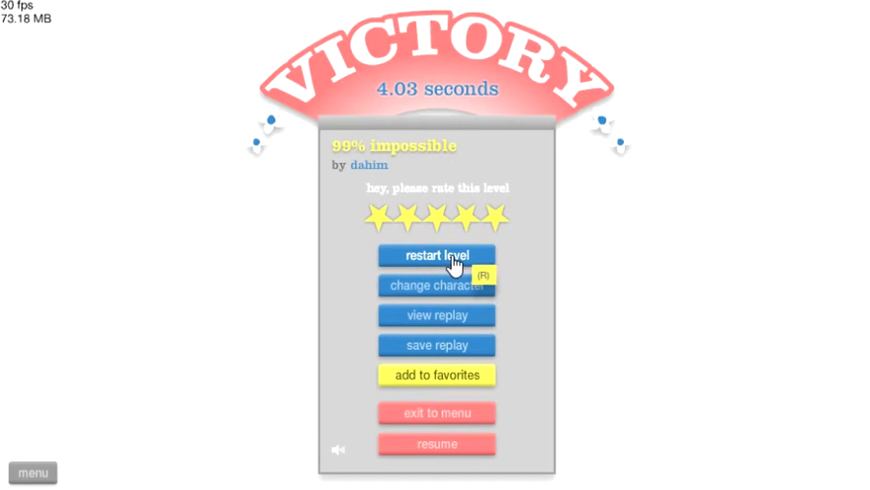
{"action": "mouse_move", "coordinate": [486, 275]}
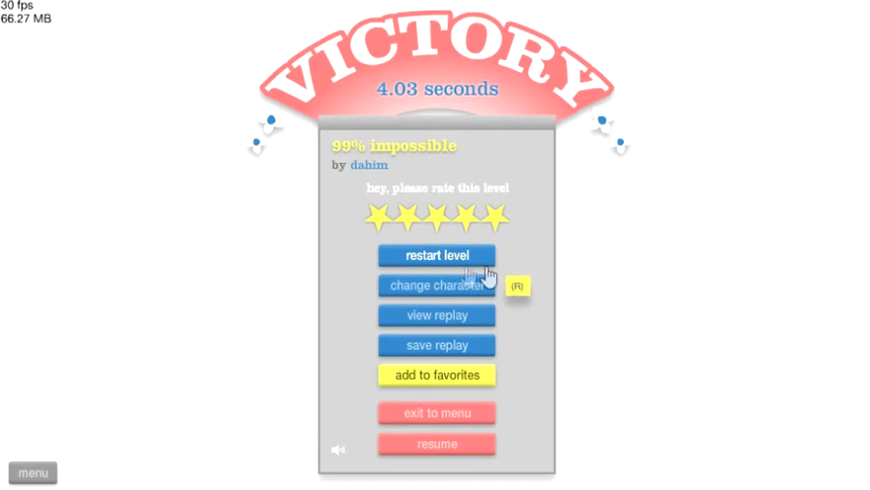